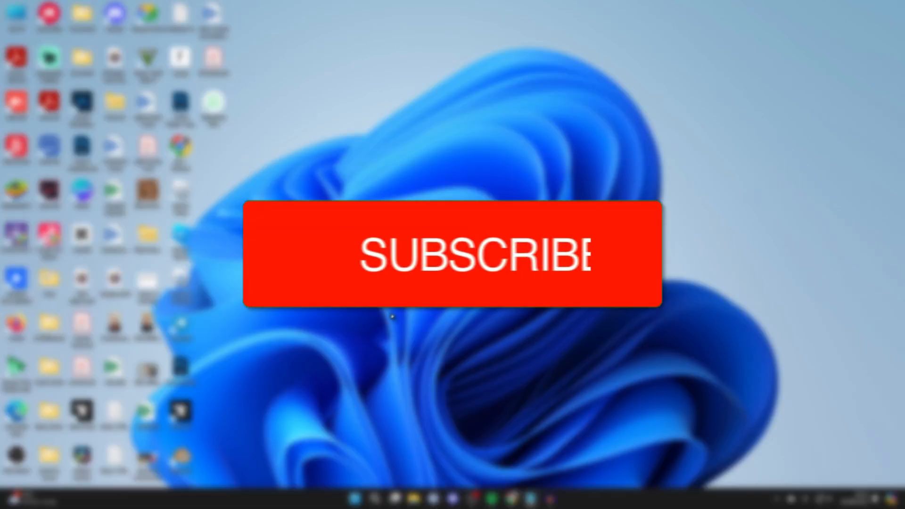
- Find Task Manager from Start search and launch it
{"action": "left_click", "coordinate": [453, 254]}
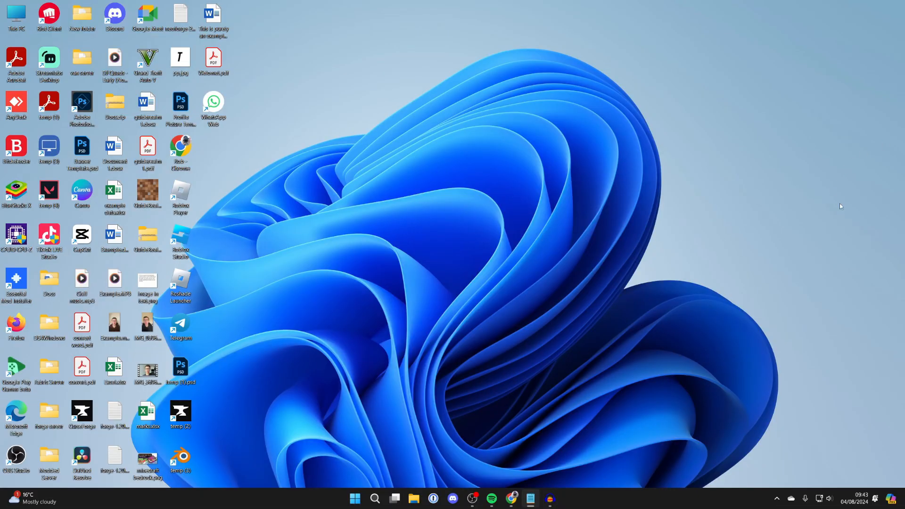
{"action": "mouse_move", "coordinate": [375, 342]}
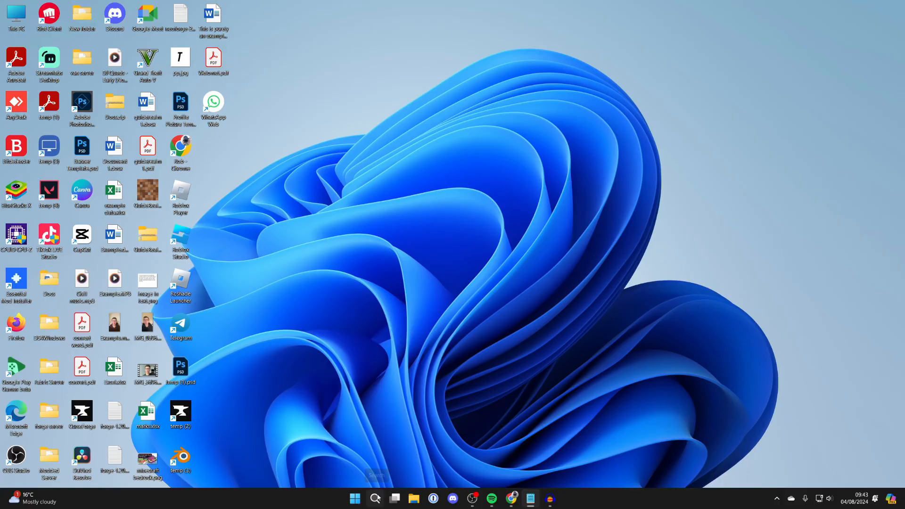
{"action": "type", "text": "tas"}
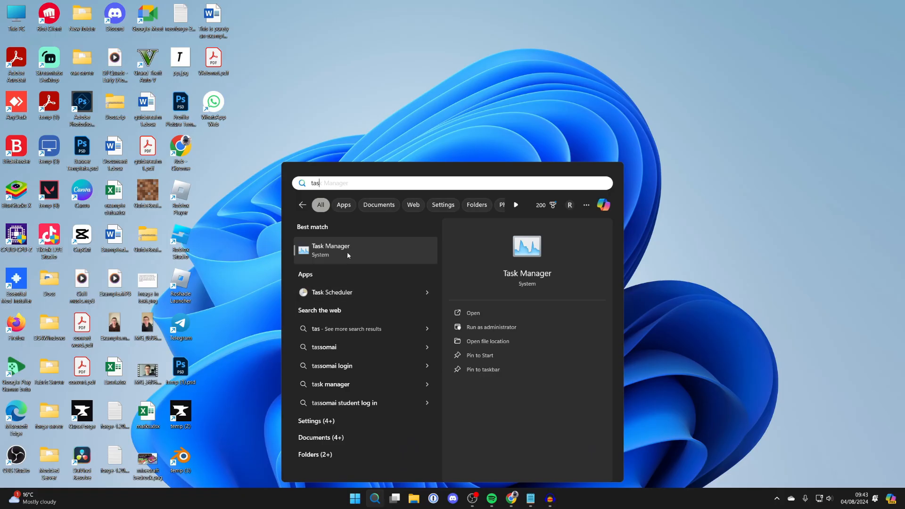
{"action": "left_click", "coordinate": [330, 249]}
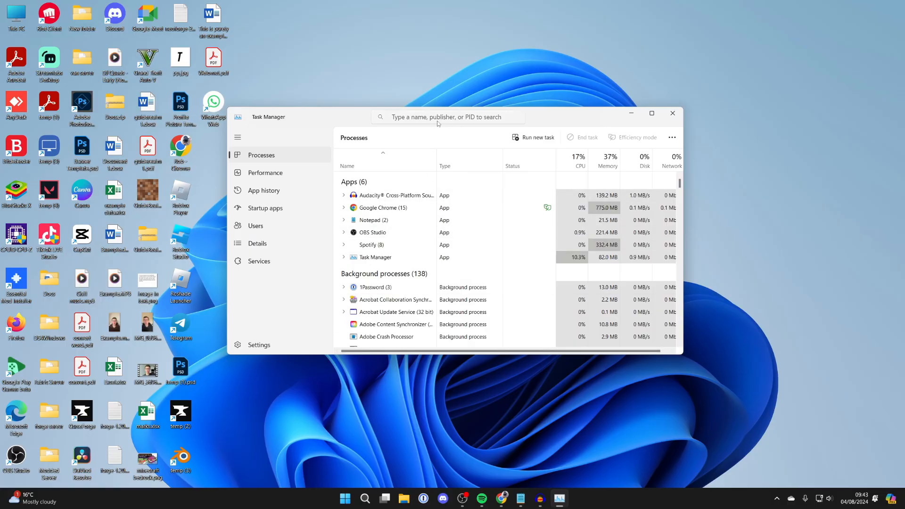
- Filter processes by 'discord', end the Discord task, and relaunch Discord from the taskbar
{"action": "type", "text": "discord"}
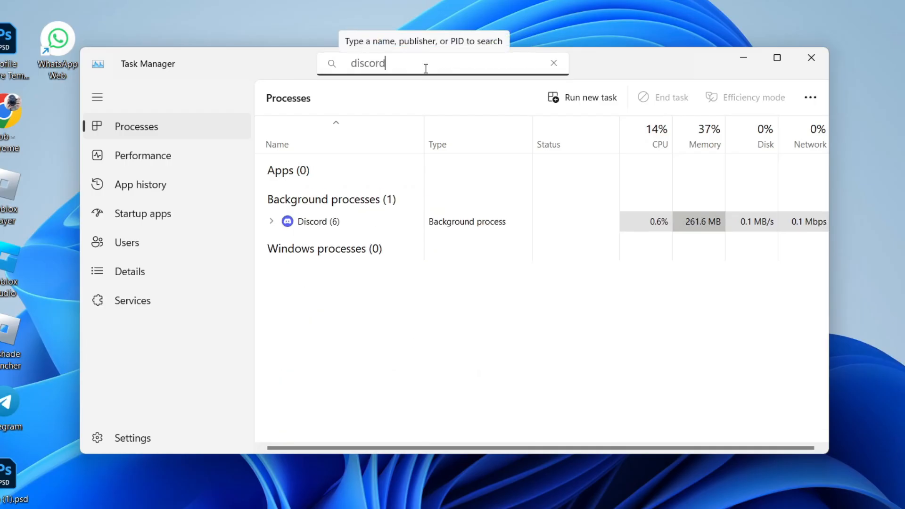
{"action": "left_click", "coordinate": [312, 221]}
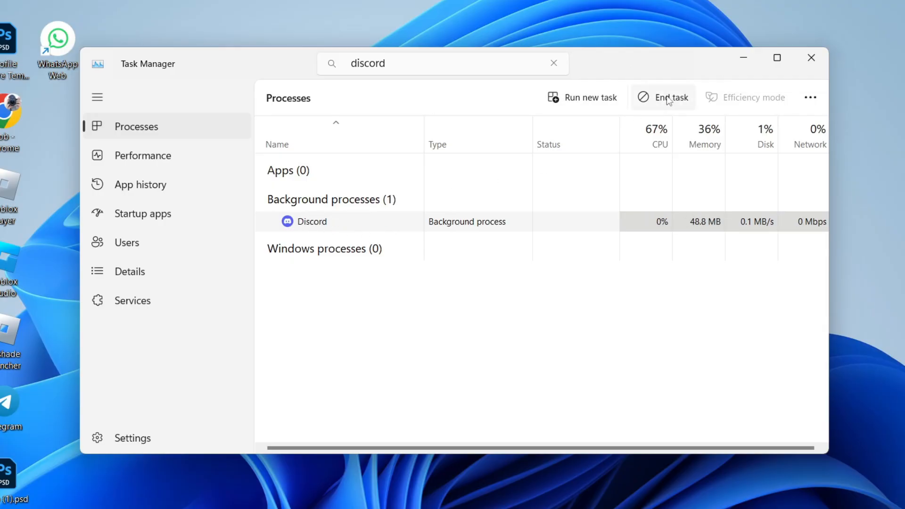
{"action": "left_click", "coordinate": [671, 97]}
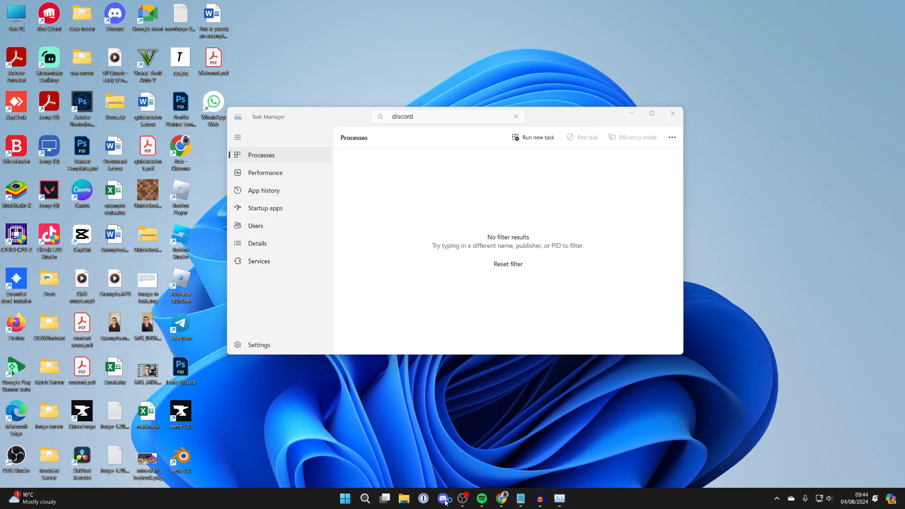
{"action": "left_click", "coordinate": [444, 498]}
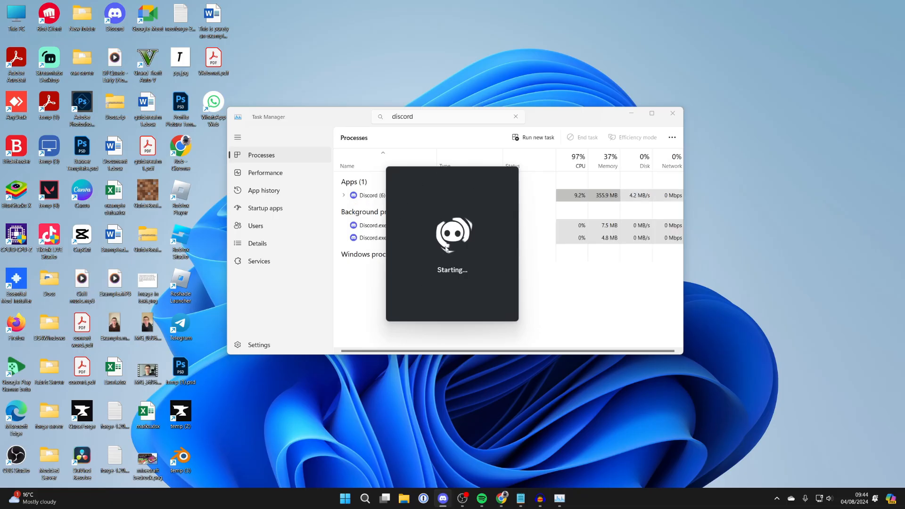
- Close Task Manager to return to the desktop
{"action": "left_click", "coordinate": [672, 113]}
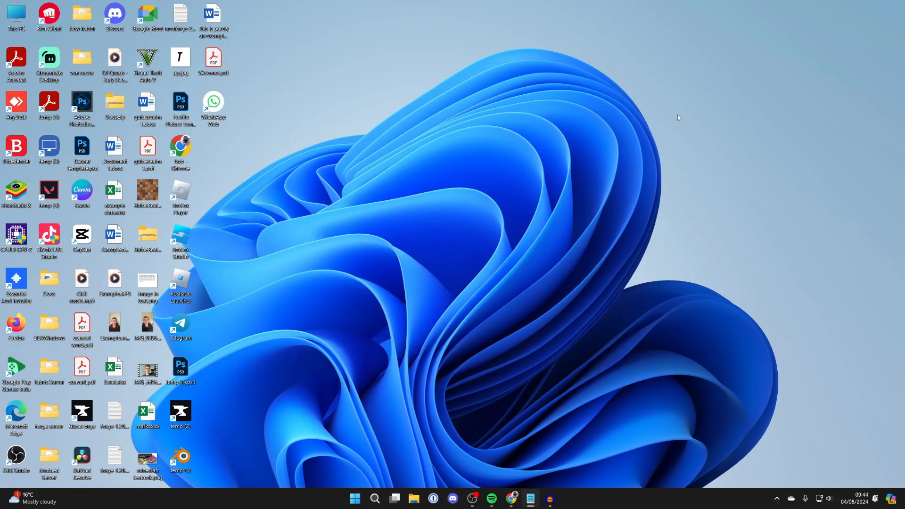
{"action": "mouse_move", "coordinate": [493, 434]}
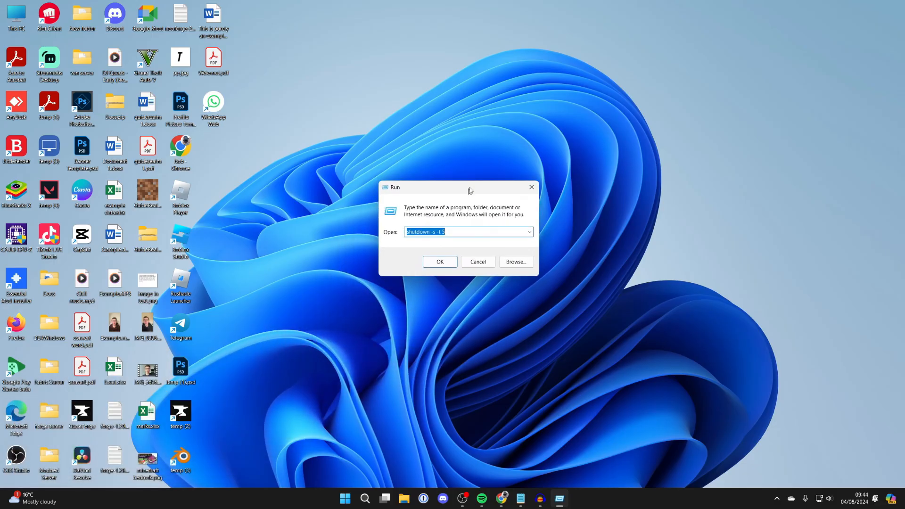
- Go to %appdata% Roaming and attempt to delete the discord folder, which reports Folder In Use
{"action": "type", "text": "%a"}
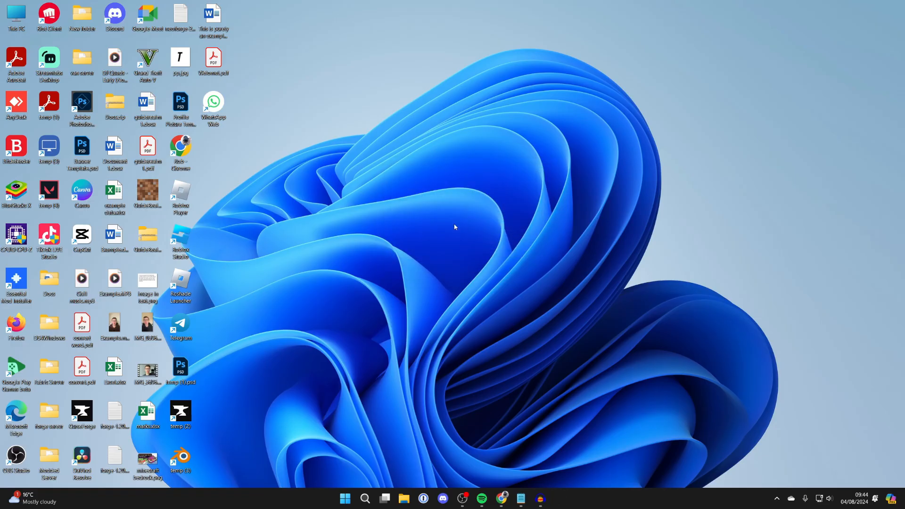
{"action": "left_click", "coordinate": [395, 498]}
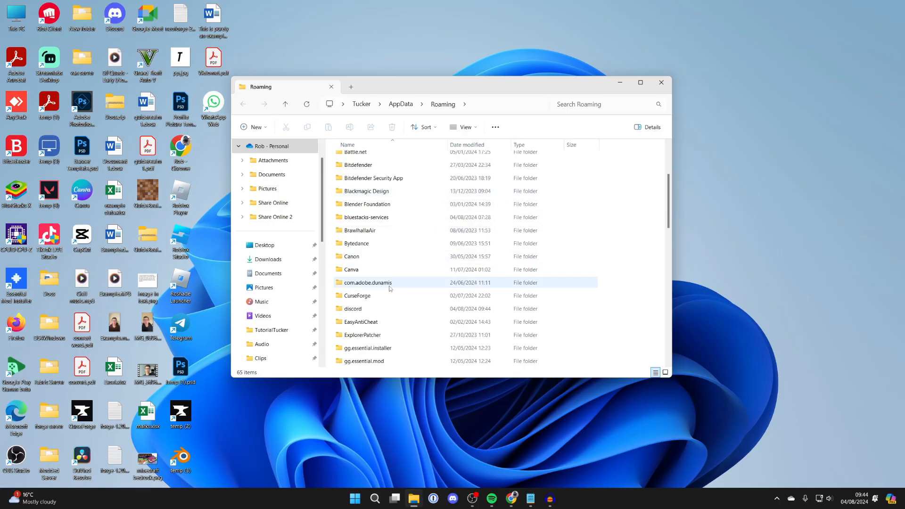
{"action": "left_click", "coordinate": [352, 308]}
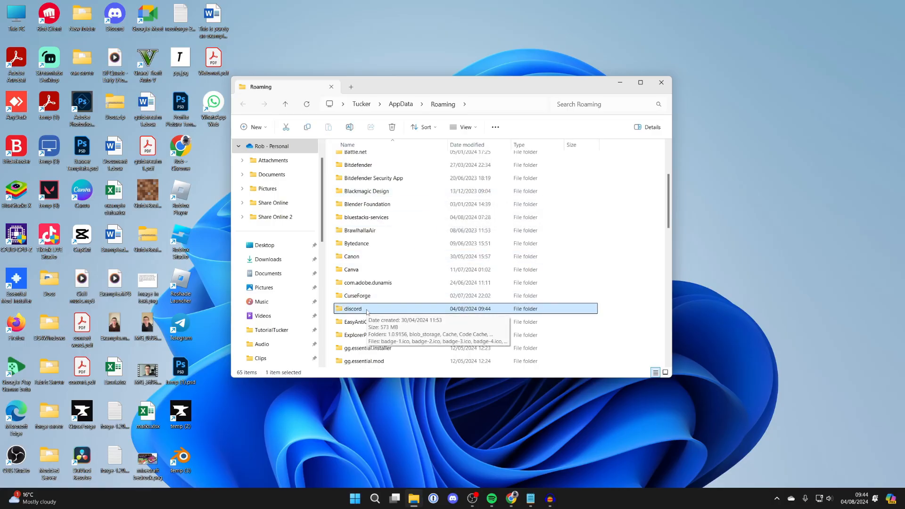
{"action": "right_click", "coordinate": [353, 309]}
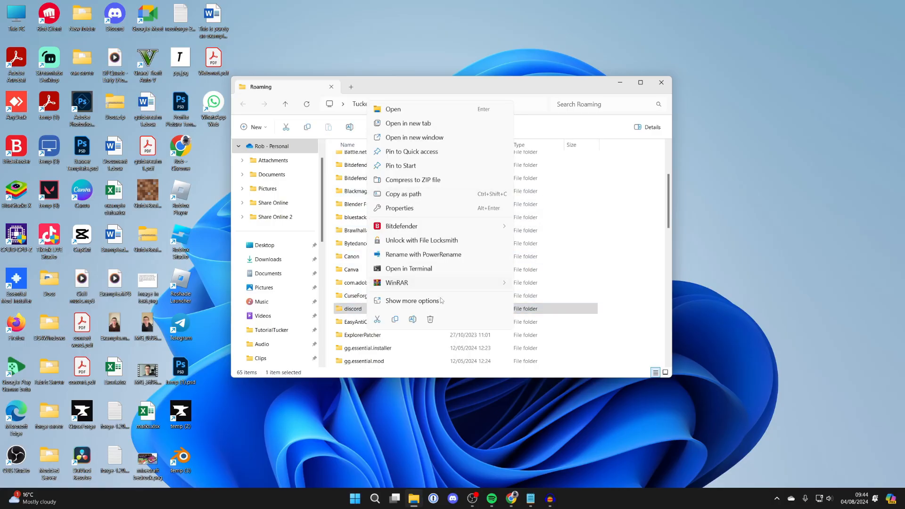
{"action": "left_click", "coordinate": [430, 319]}
{"action": "type", "text": "tas"}
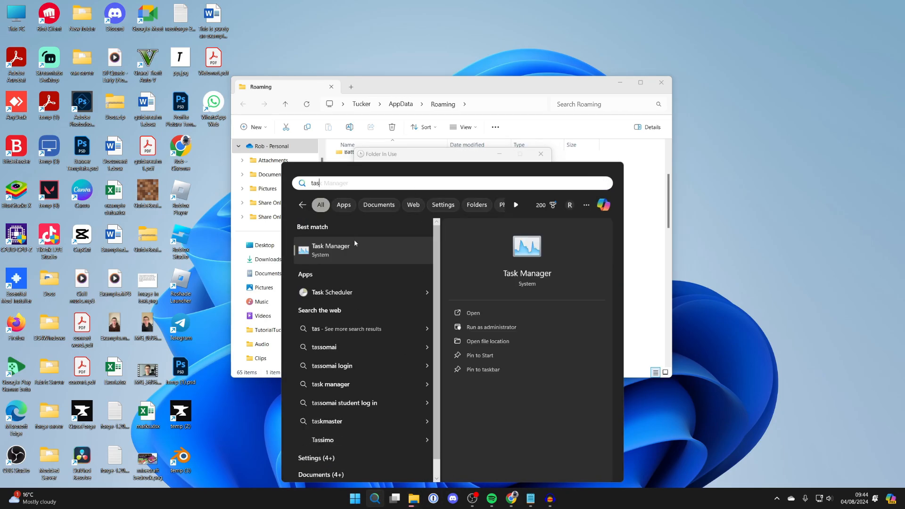
- End Discord via Task Manager so the discord folder deletes, then close the Roaming window
{"action": "left_click", "coordinate": [331, 250]}
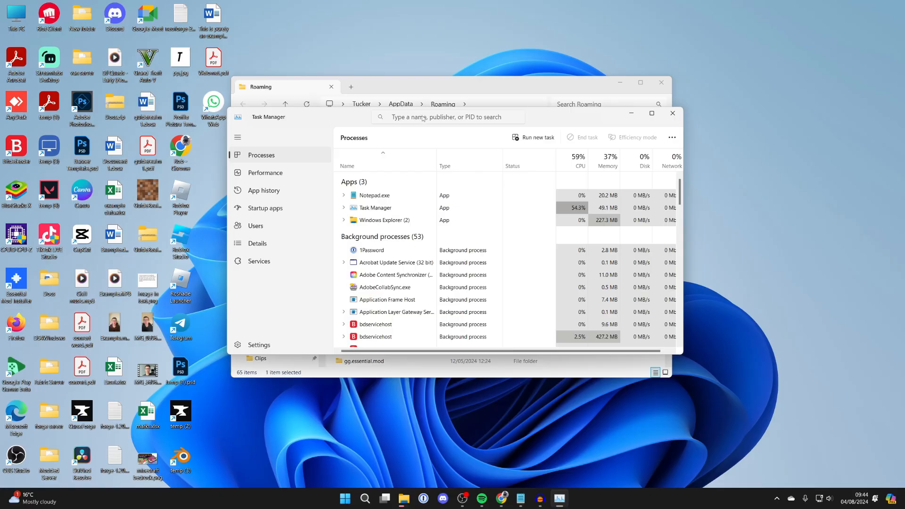
{"action": "type", "text": "discord"}
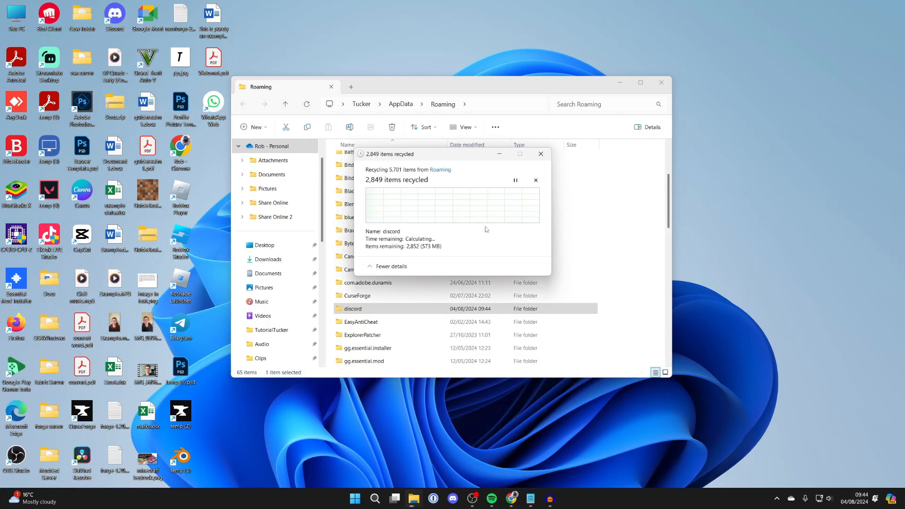
{"action": "left_click", "coordinate": [541, 153]}
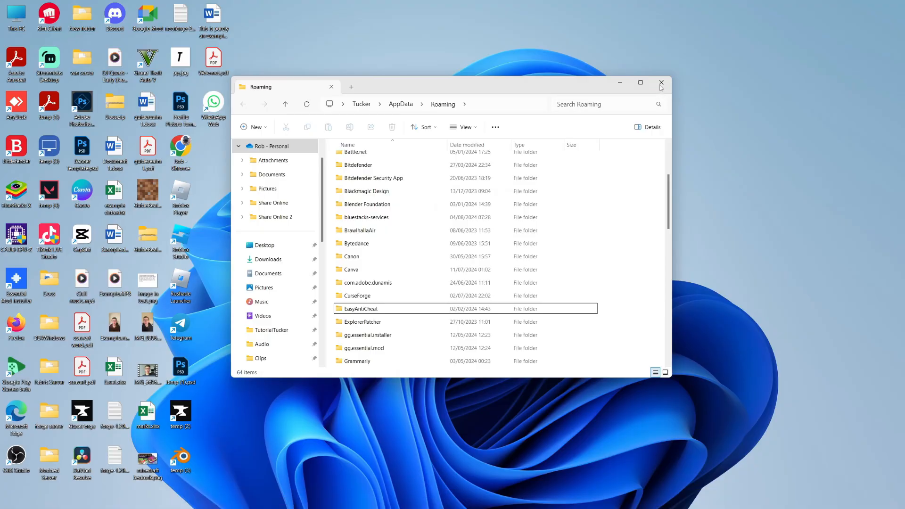
{"action": "left_click", "coordinate": [661, 83]}
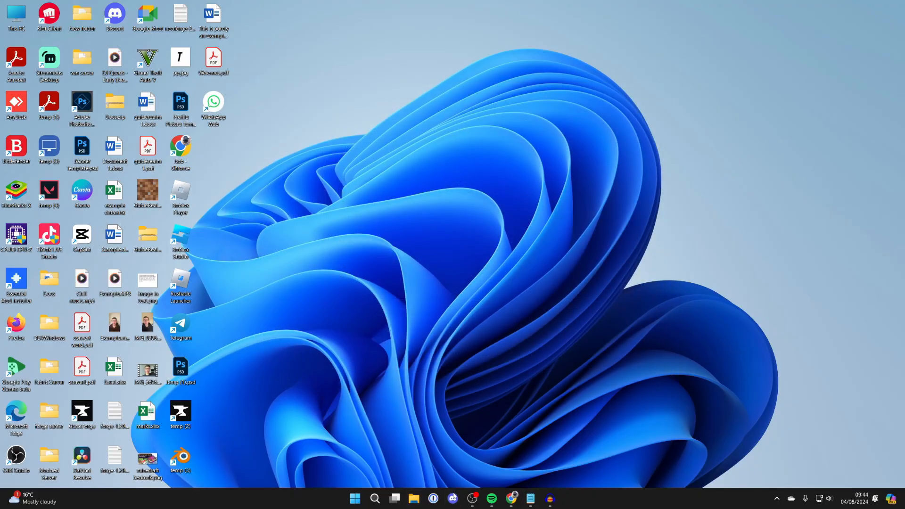
{"action": "mouse_move", "coordinate": [462, 373]}
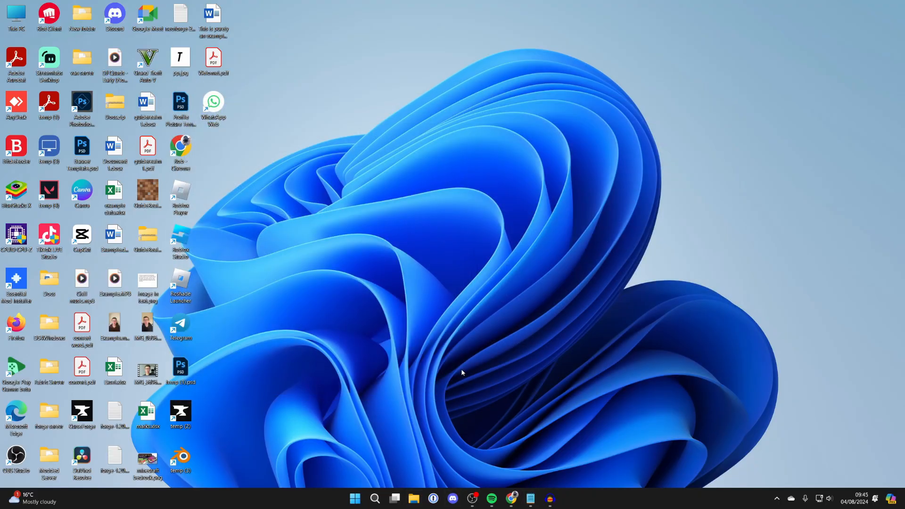
- Find Discord in Settings' Installed apps via 'remove' search and uninstall it
{"action": "left_click", "coordinate": [375, 499]}
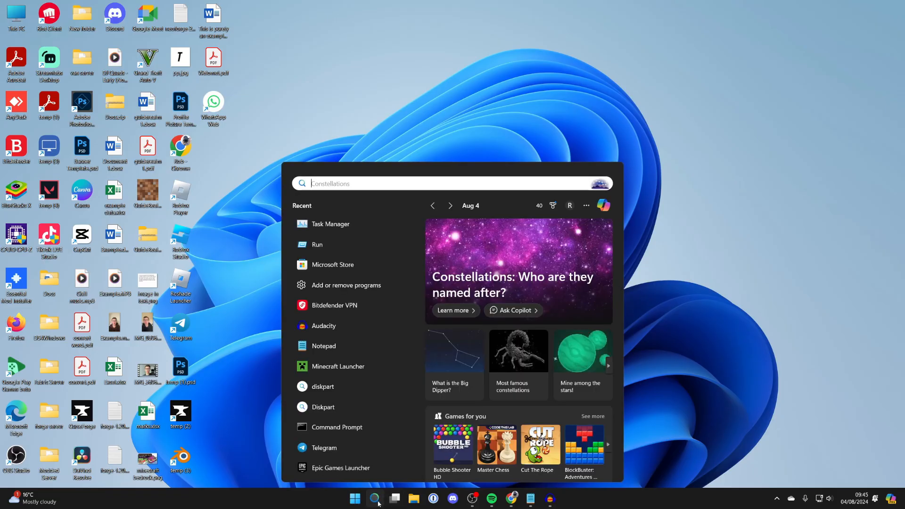
{"action": "type", "text": "remove"}
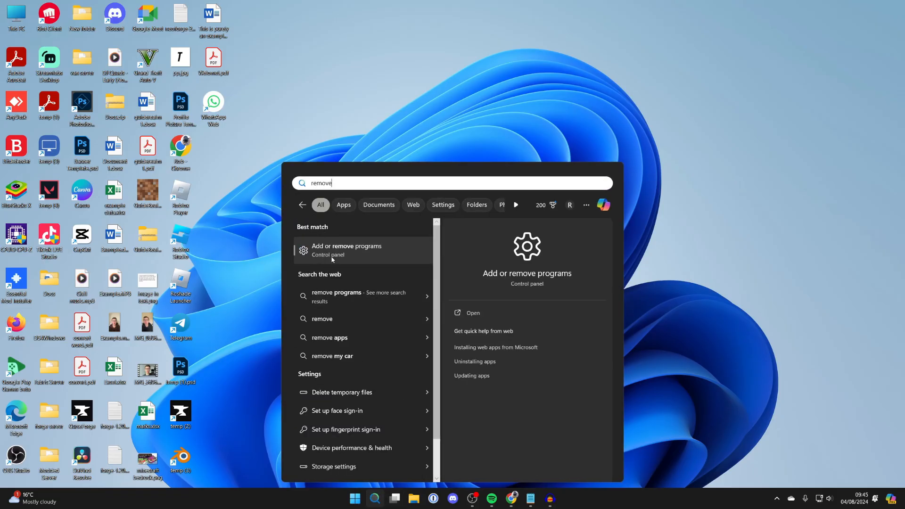
{"action": "left_click", "coordinate": [347, 249]}
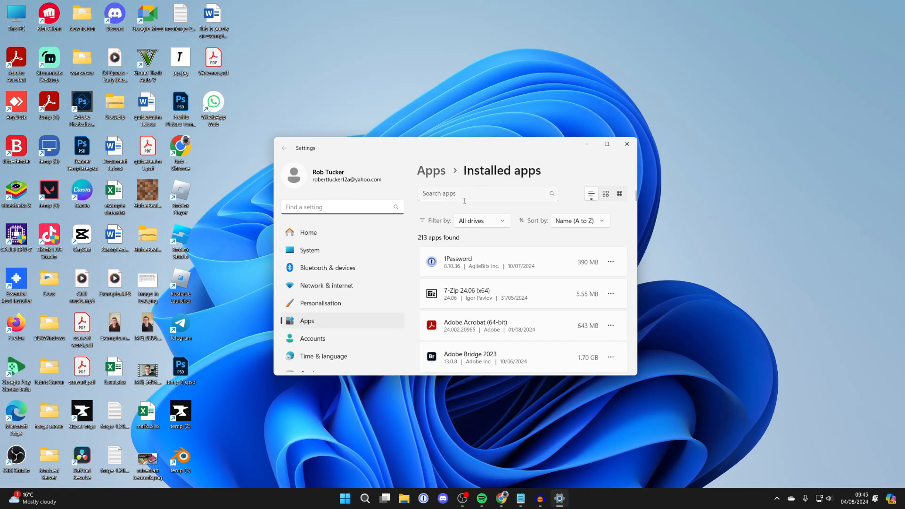
{"action": "type", "text": "discord"}
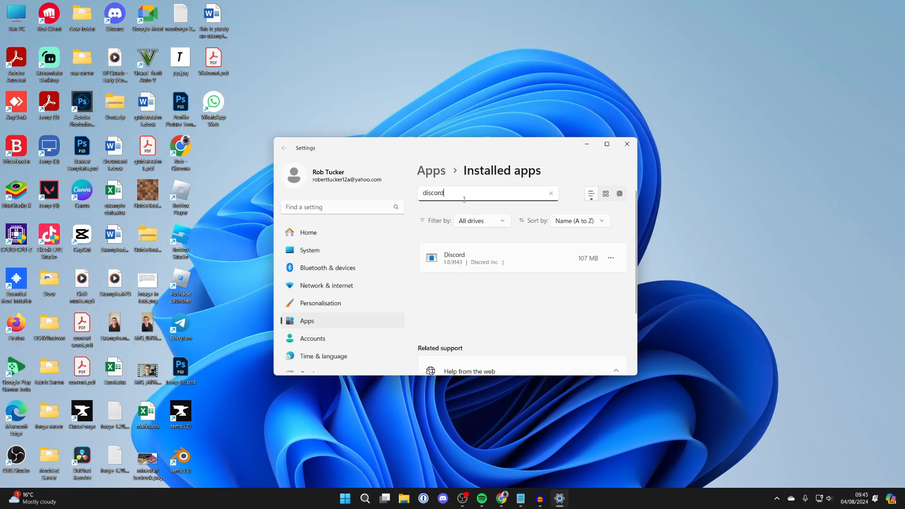
{"action": "left_click", "coordinate": [610, 262]}
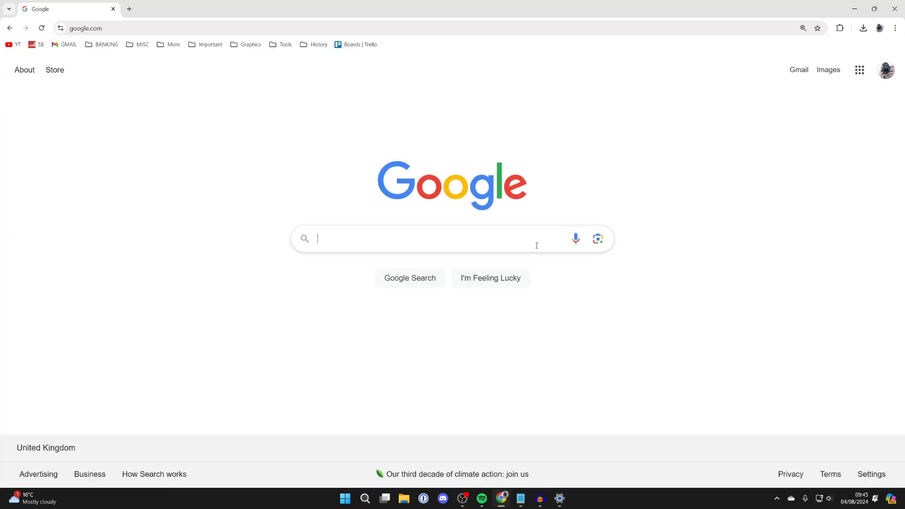
- Get DiscordSetup.exe from discord.com/download into Downloads and run it
{"action": "type", "text": "discord"}
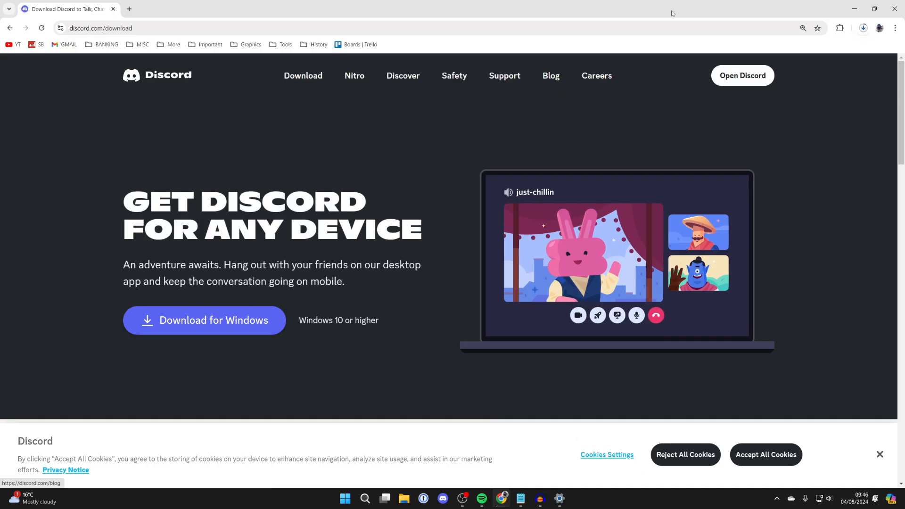
{"action": "left_click", "coordinate": [864, 28]}
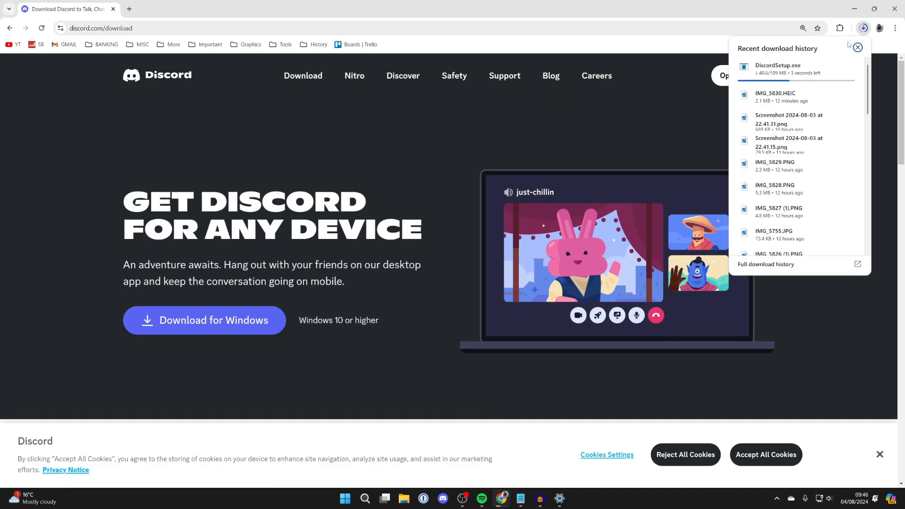
{"action": "left_click", "coordinate": [385, 498]}
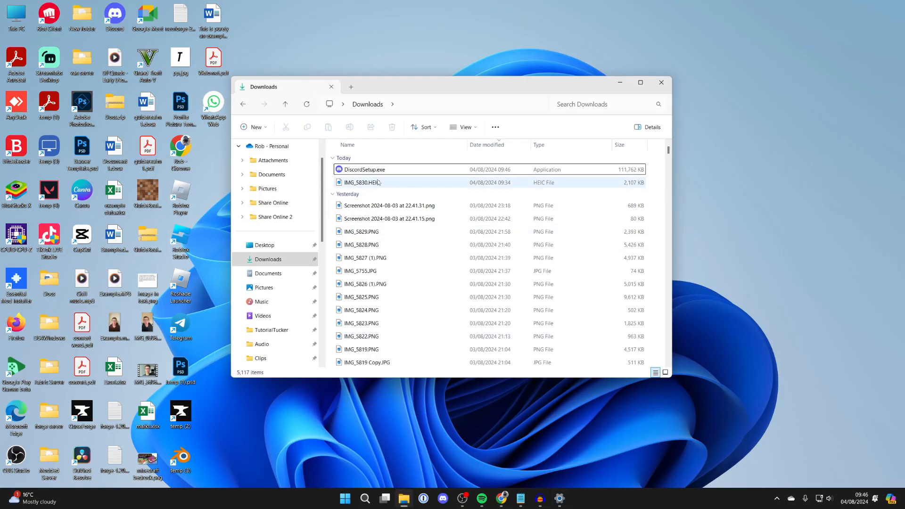
{"action": "left_click", "coordinate": [363, 169]}
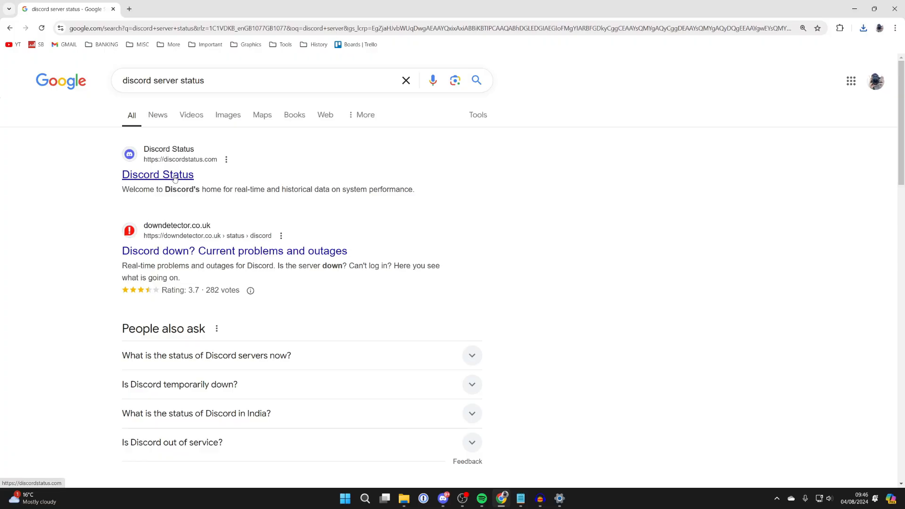
- Visit the Discord Status result and review the component uptime bars showing all operational
{"action": "left_click", "coordinate": [157, 174]}
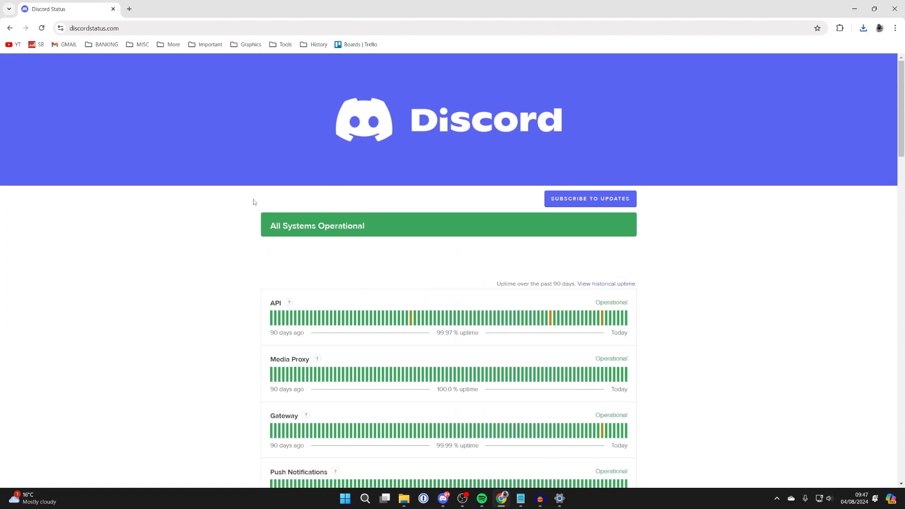
{"action": "scroll", "scroll_direction": "down", "scroll_amount": 3}
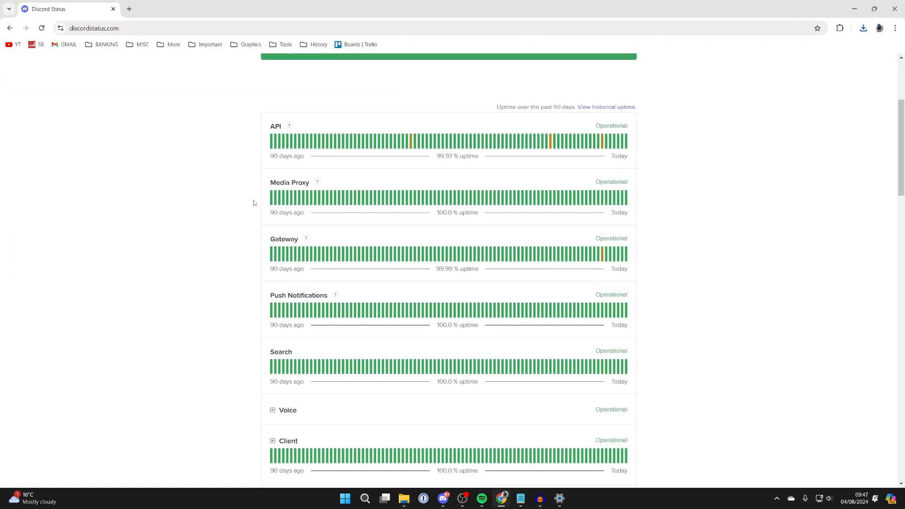